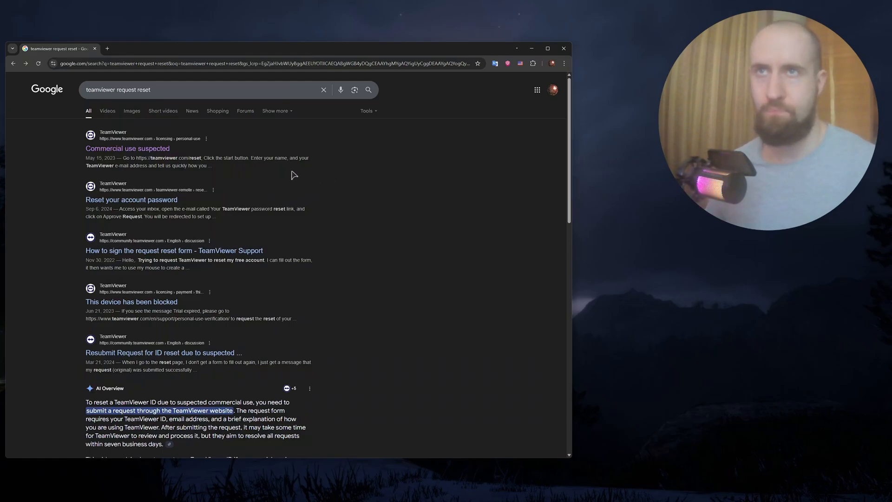
pyautogui.moveTo(265, 152)
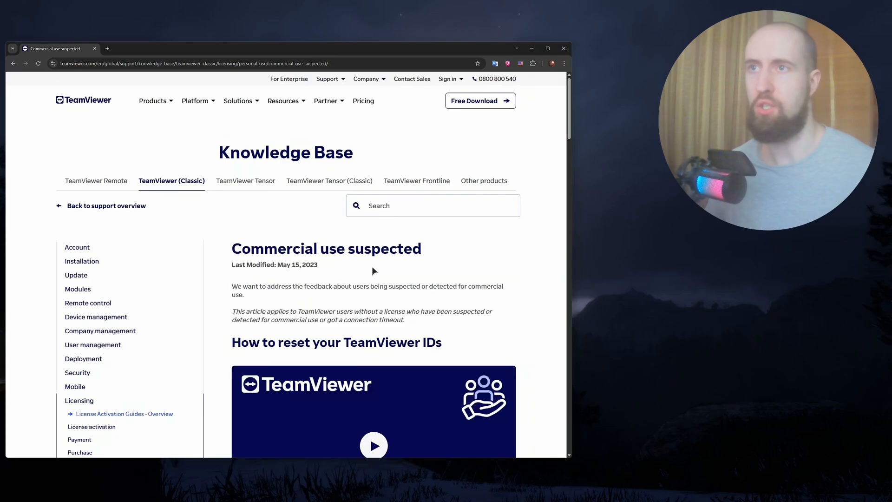
# - Follow the article's teamviewer.com/reset link to the Reclaim your Free Version page
pyautogui.scroll(-3)
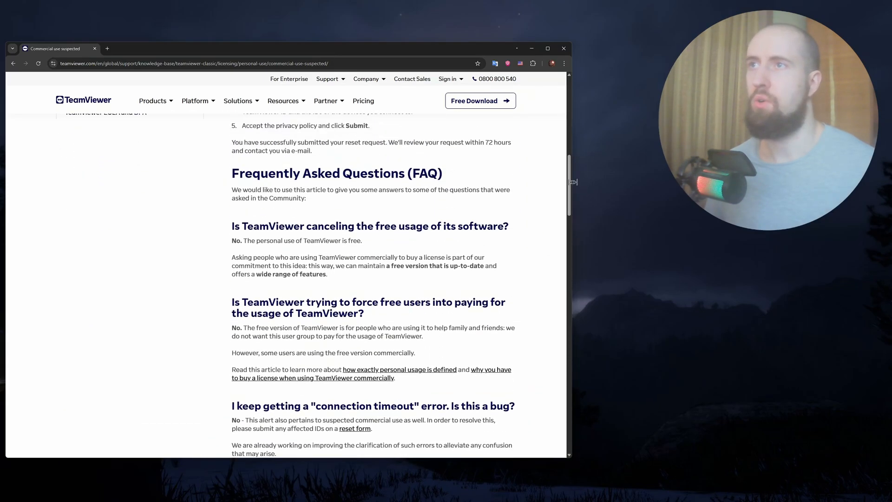
pyautogui.scroll(3)
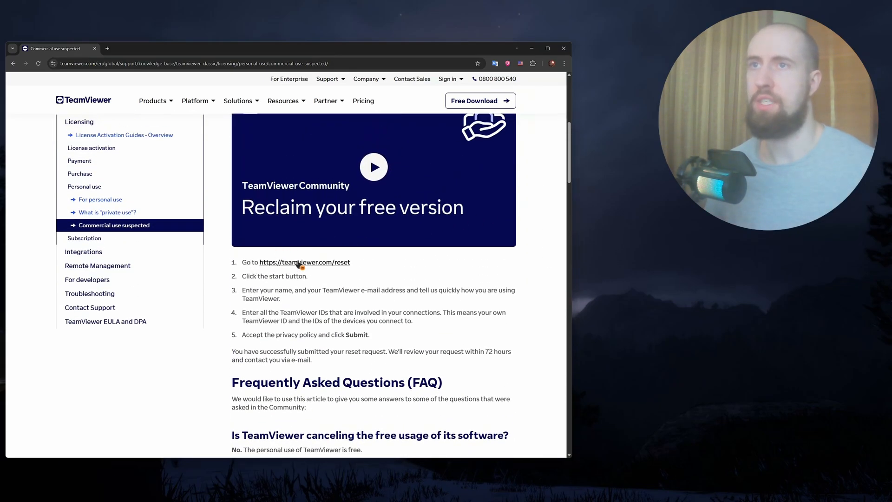
pyautogui.click(304, 262)
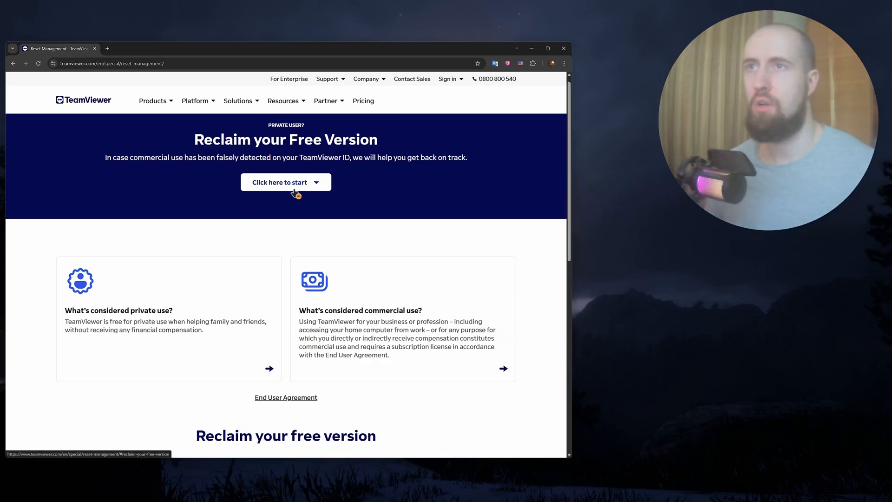
# - Start the reset request to reach the TeamViewer credentials login section
pyautogui.click(286, 182)
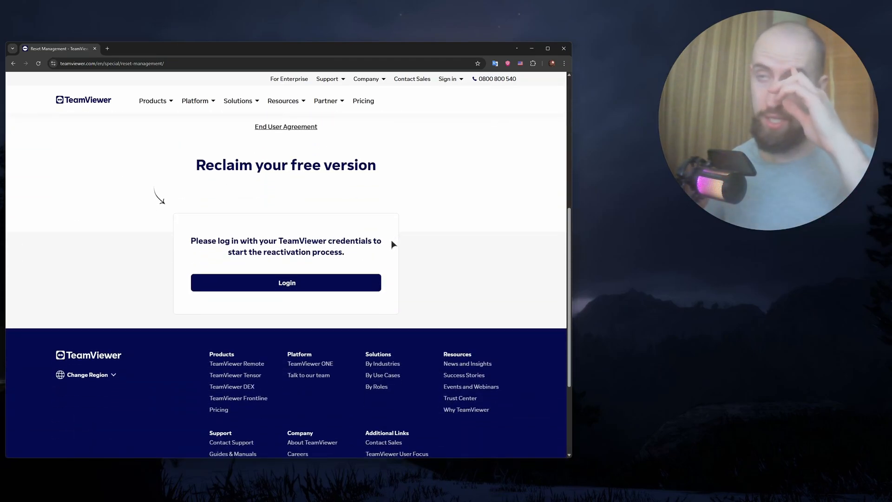
pyautogui.moveTo(388, 245)
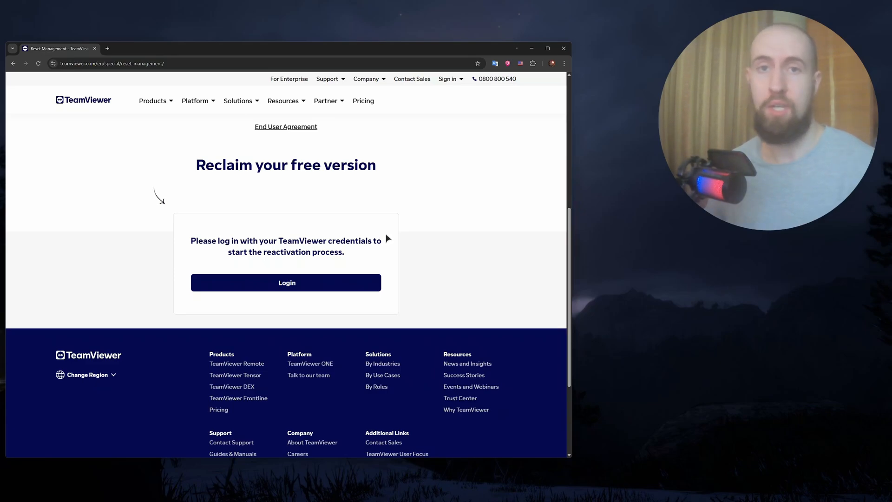
pyautogui.moveTo(465, 208)
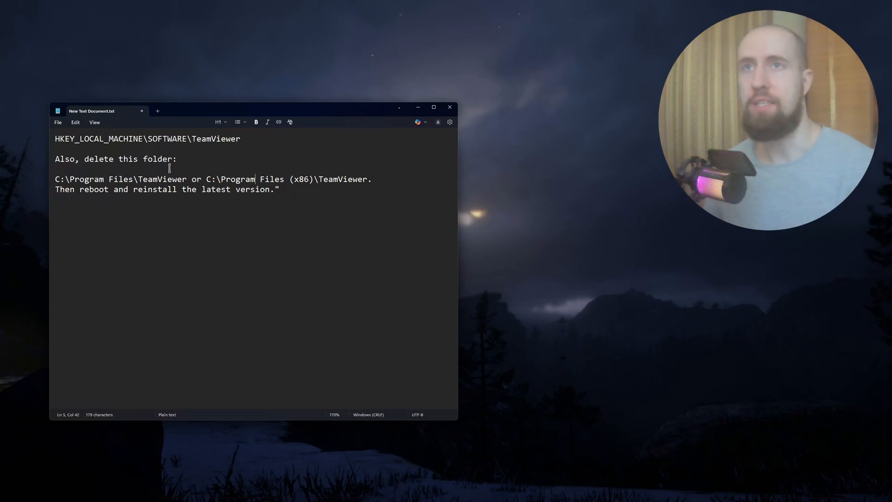
pyautogui.moveTo(56, 139); pyautogui.dragTo(96, 139)
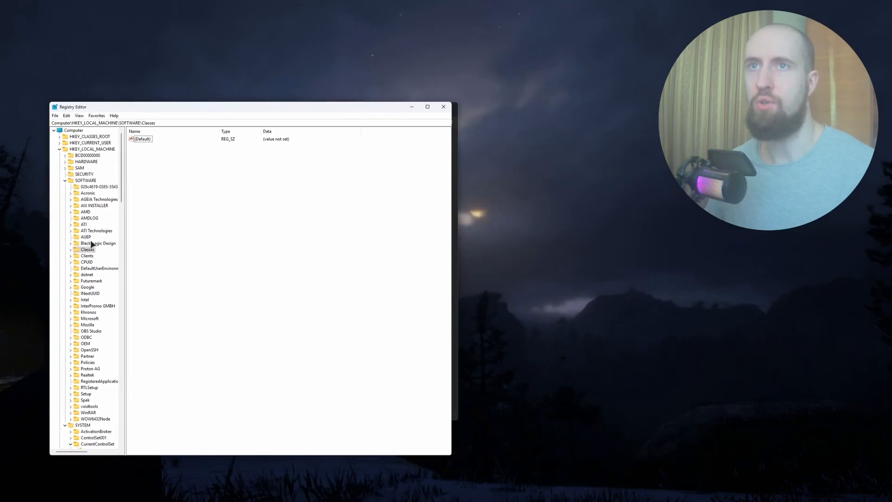
# - Browse SOFTWARE keys, view the ATI key's context menu, and close Registry Editor
pyautogui.click(91, 149)
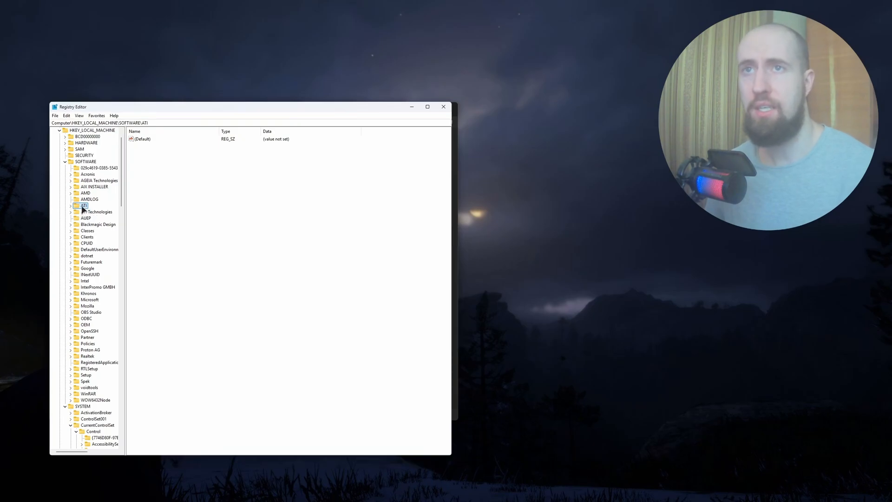
pyautogui.rightClick(83, 206)
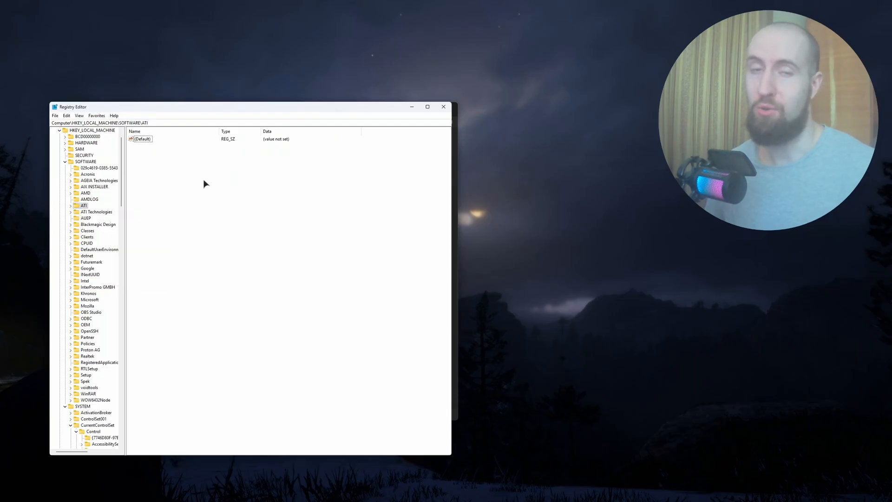
pyautogui.moveTo(444, 107)
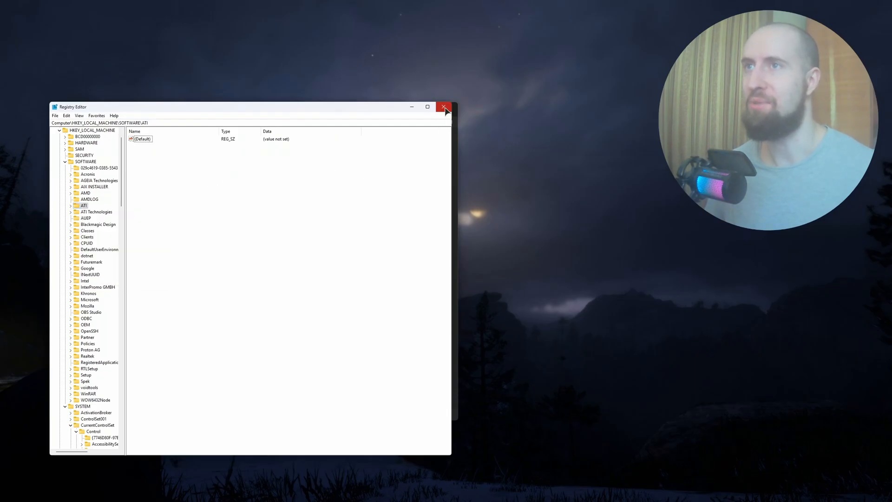
pyautogui.click(444, 106)
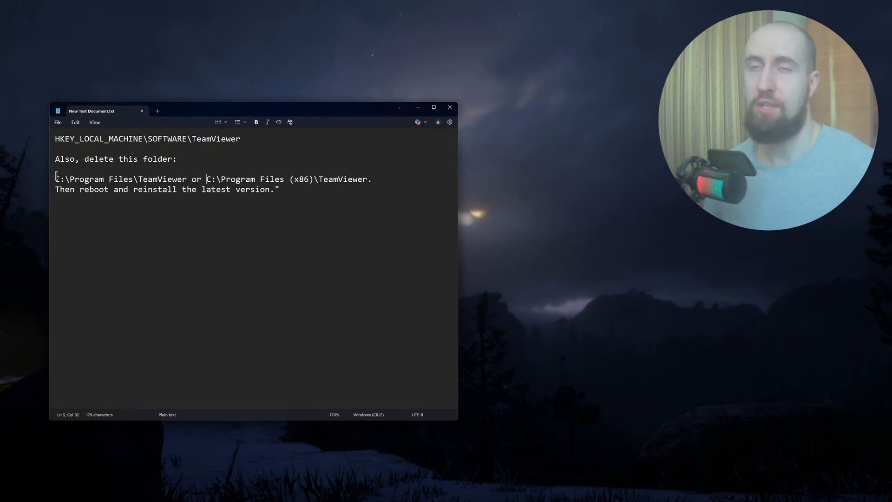
pyautogui.moveTo(55, 178); pyautogui.dragTo(188, 178)
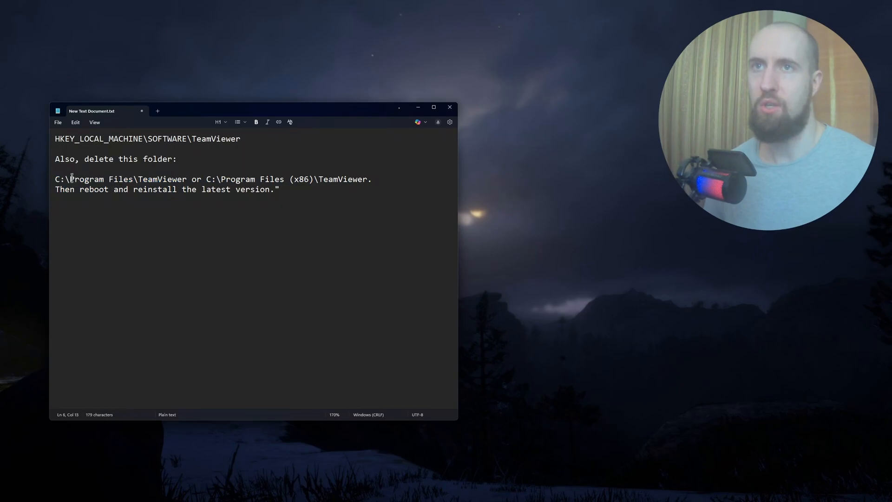
pyautogui.click(208, 178)
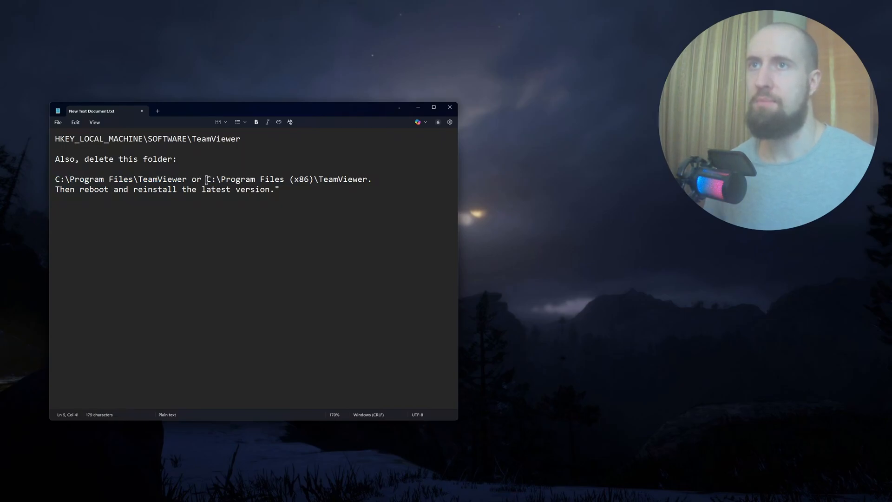
pyautogui.moveTo(206, 178); pyautogui.dragTo(313, 178)
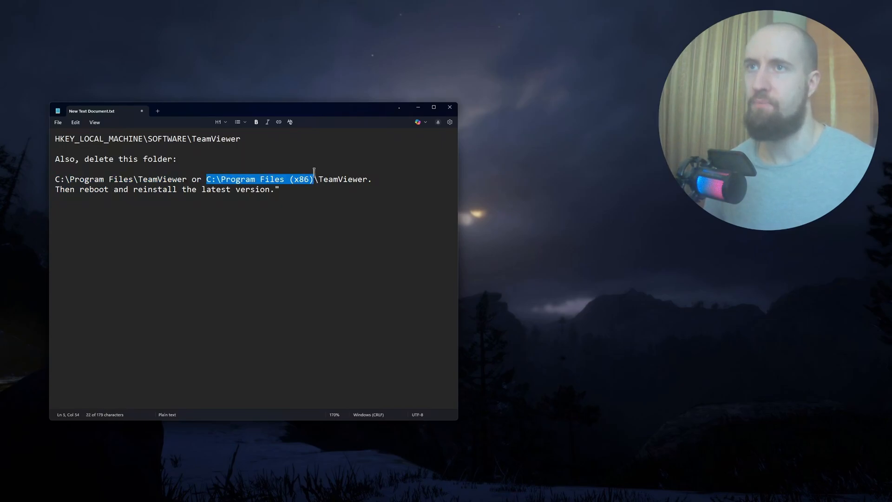